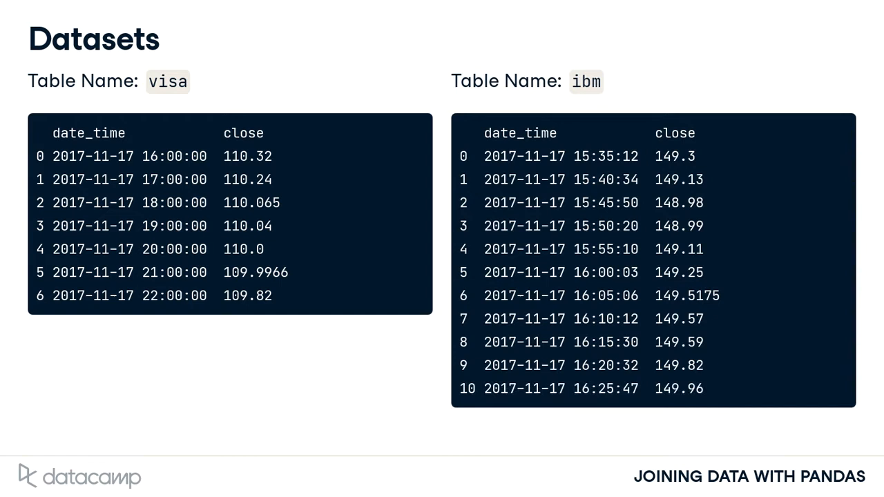
Advance through the merge_asof() example slide to the direction='forward' version.
key(Right)
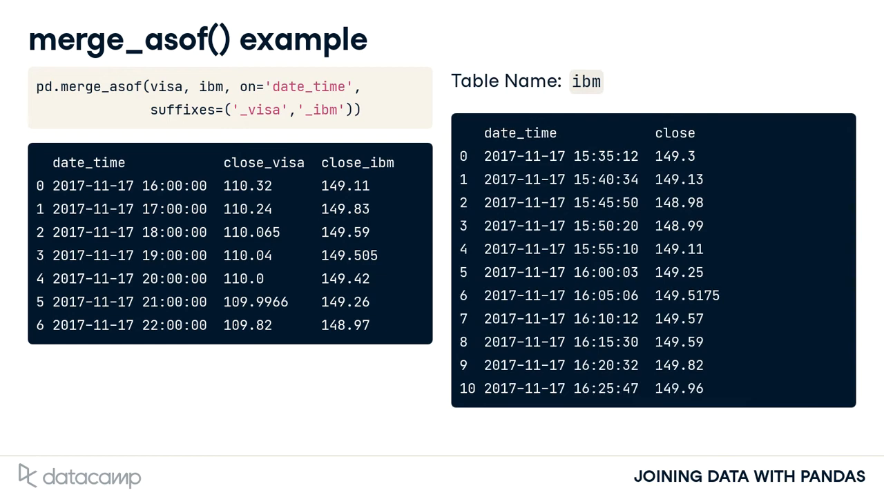
key(Right)
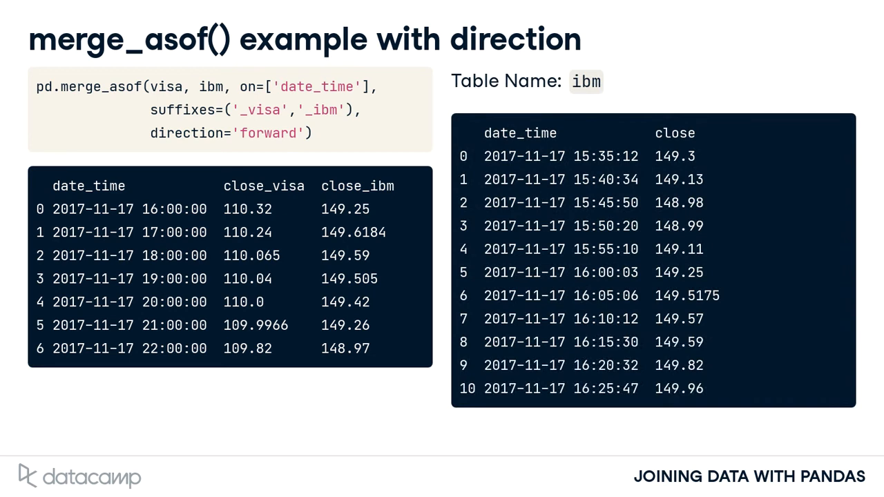